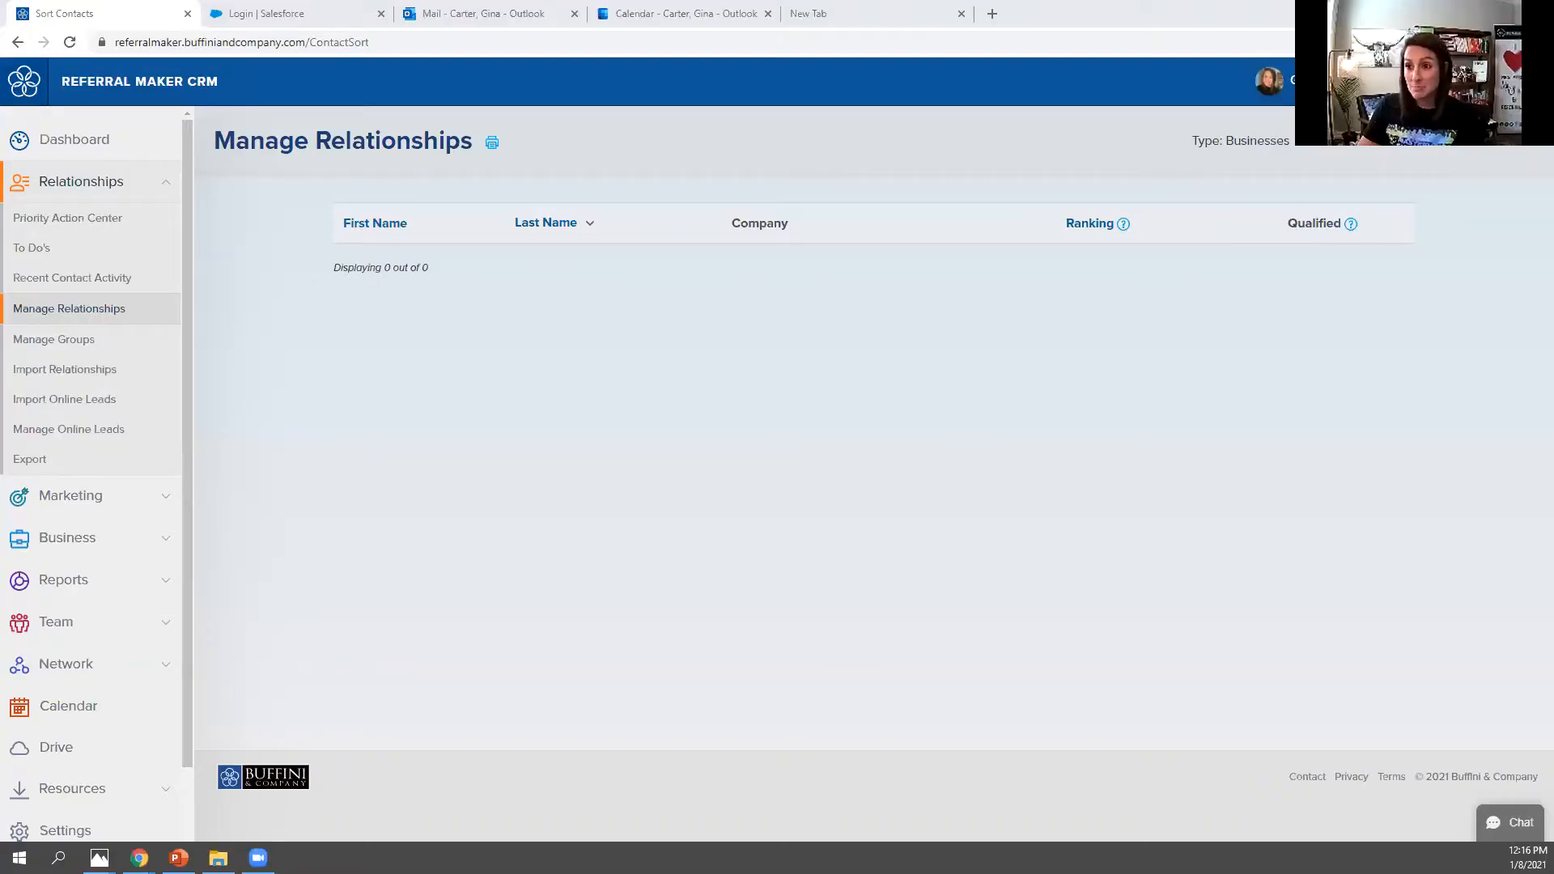
{"action": "mouse_move", "coordinate": [1287, 600]}
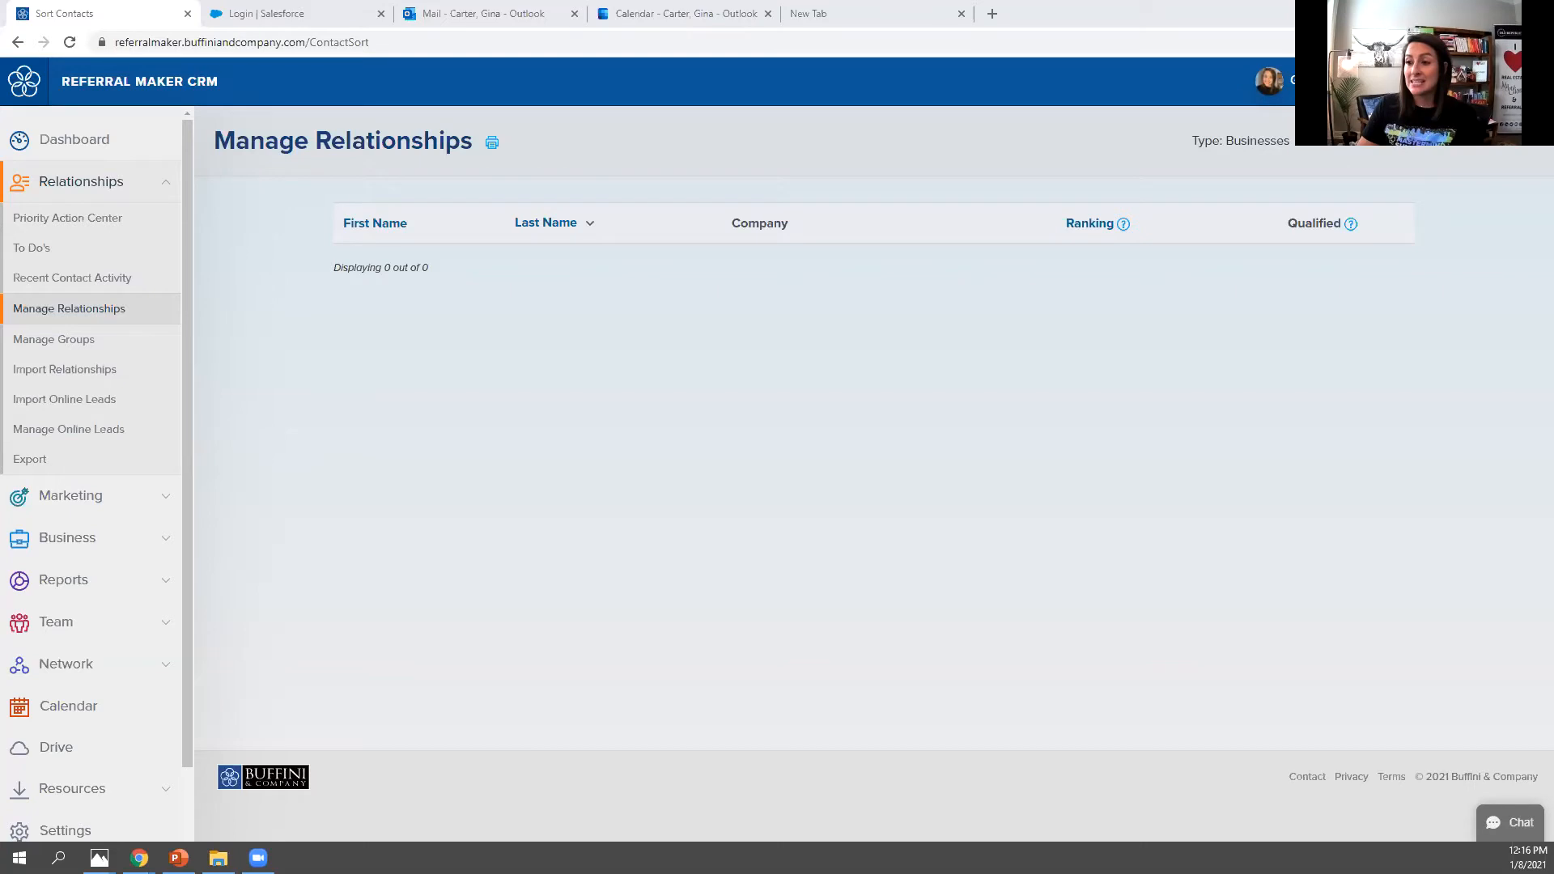
{"action": "mouse_move", "coordinate": [932, 93]}
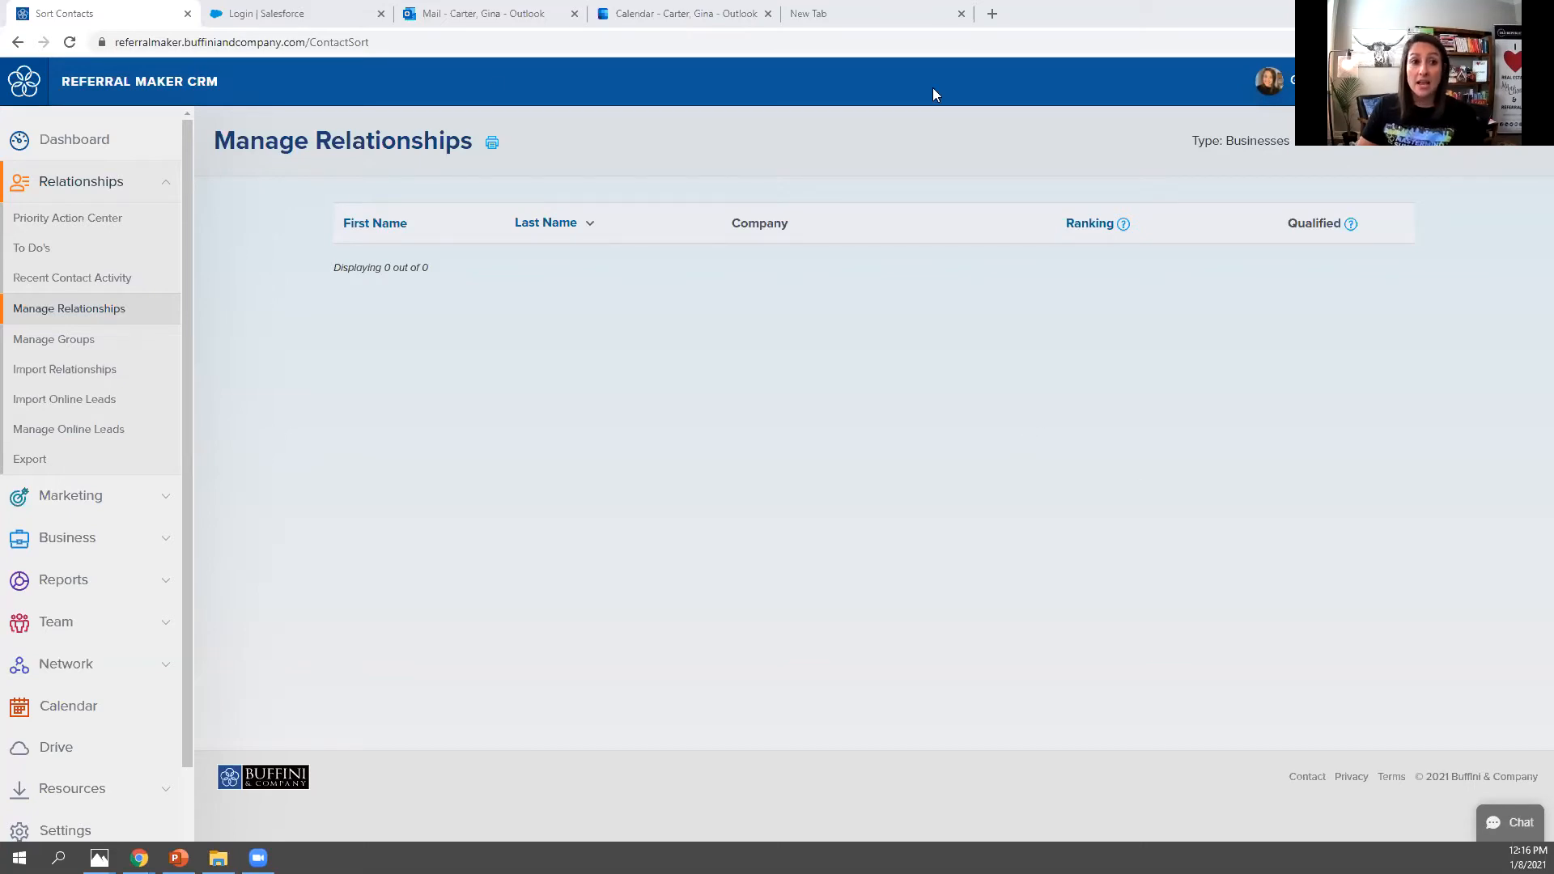
{"action": "mouse_move", "coordinate": [1403, 193]}
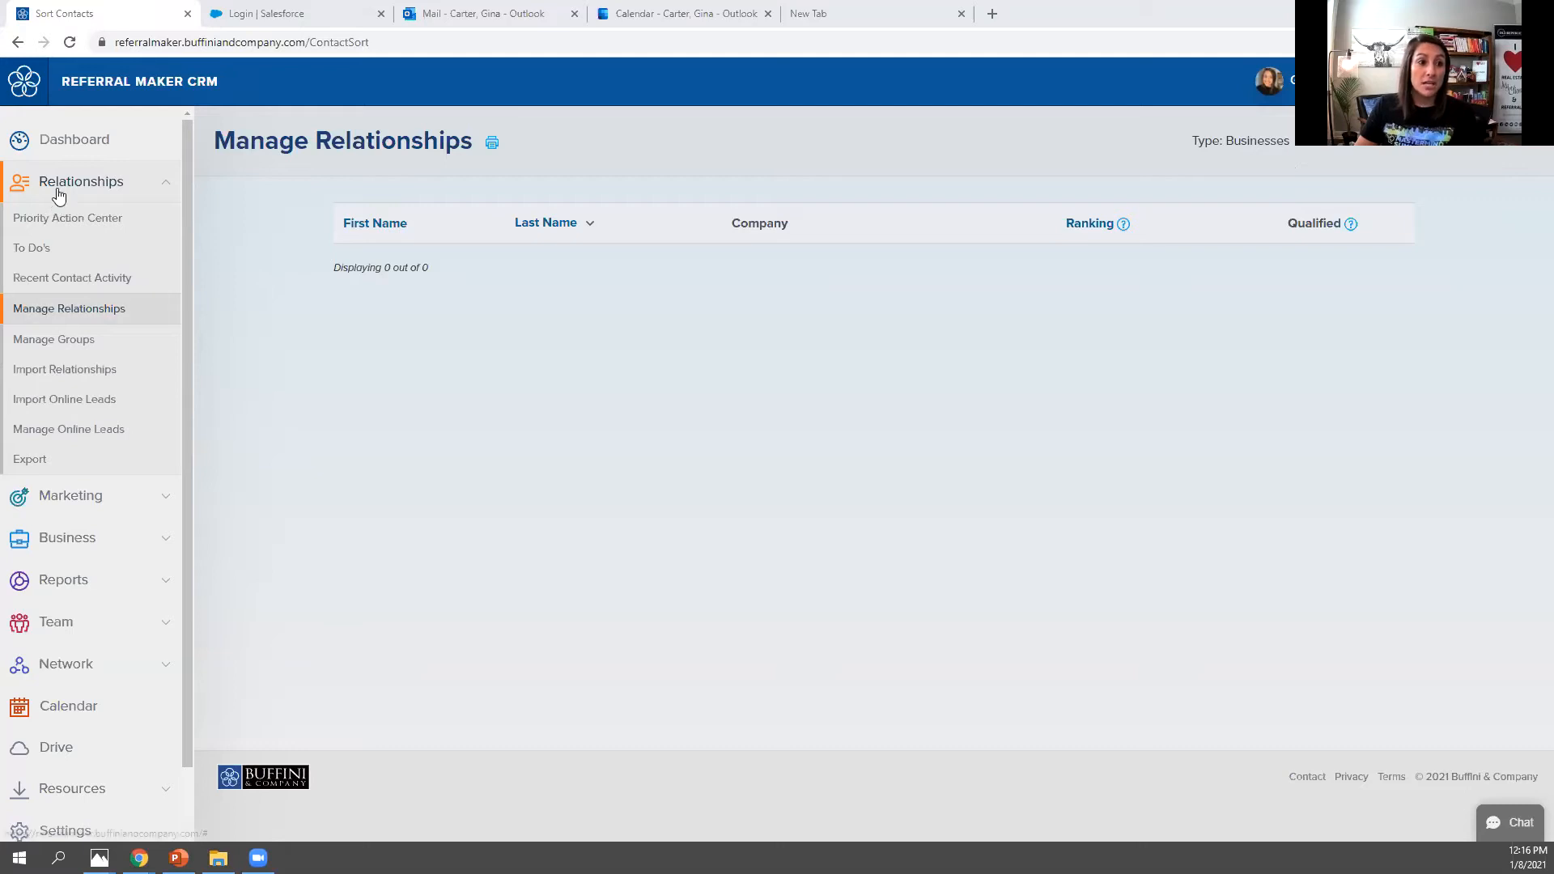
{"action": "mouse_move", "coordinate": [63, 308]}
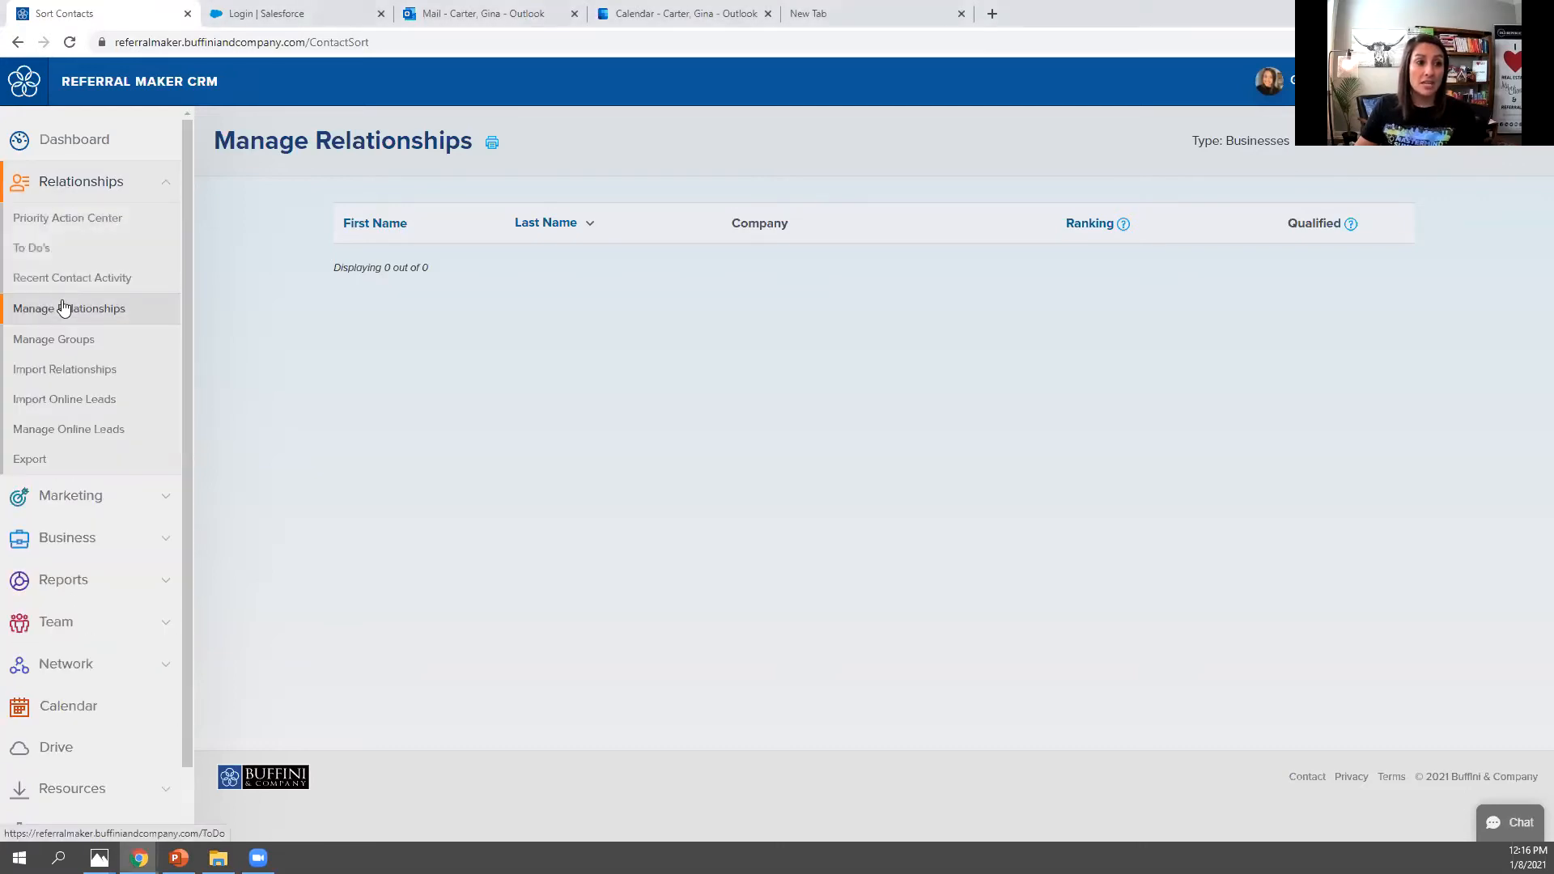
- Reload the Manage Relationships page from the left sidebar
{"action": "left_click", "coordinate": [68, 308]}
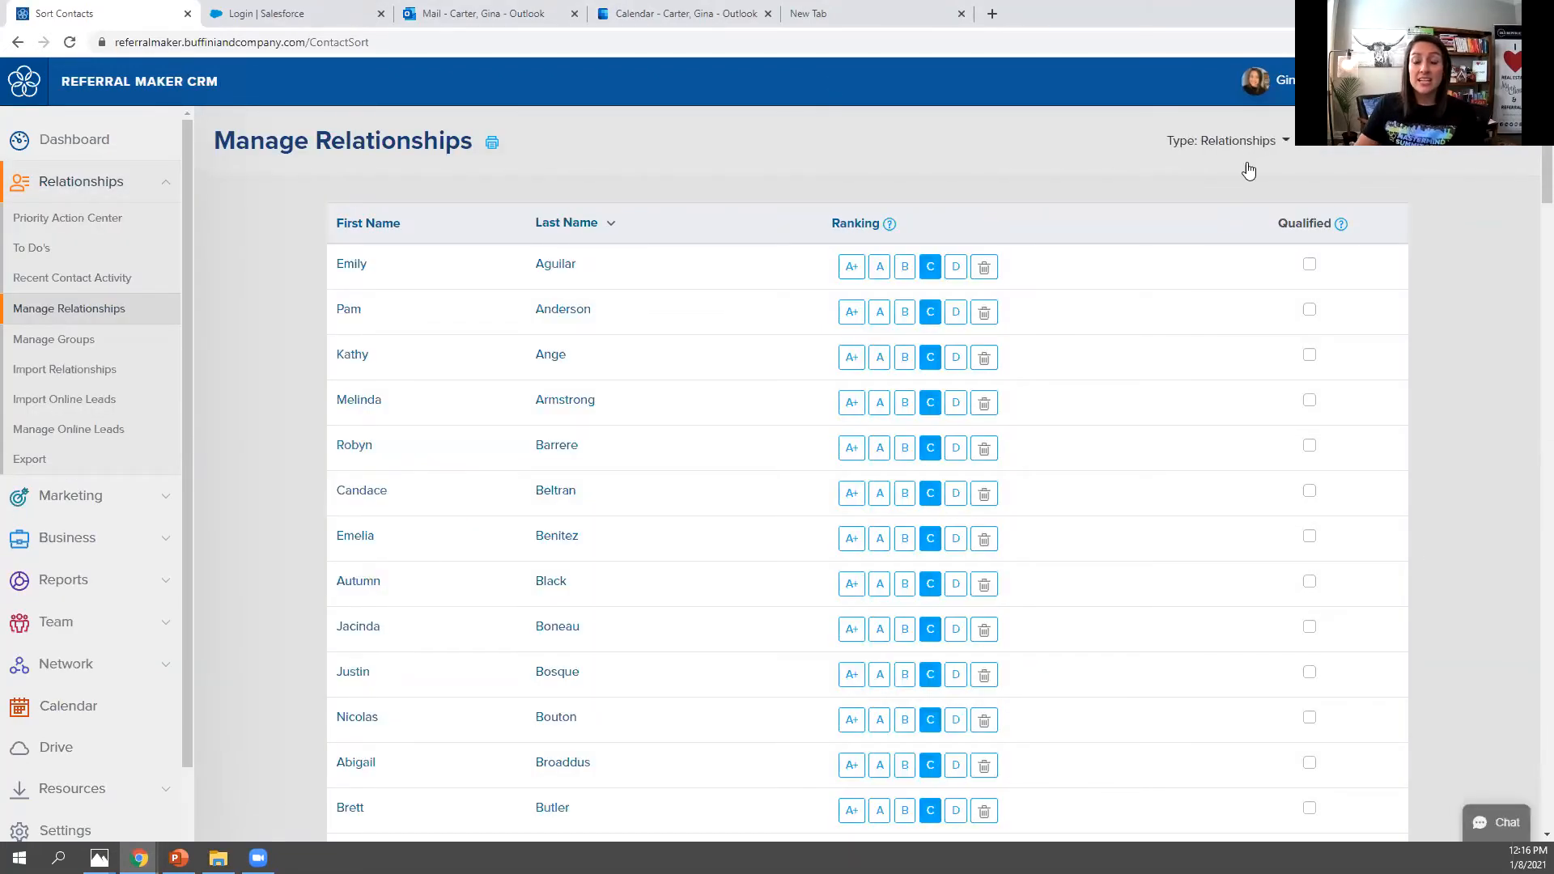
- Bring up the Type choices (Relationships/Businesses) for the contact list
{"action": "left_click", "coordinate": [1226, 139]}
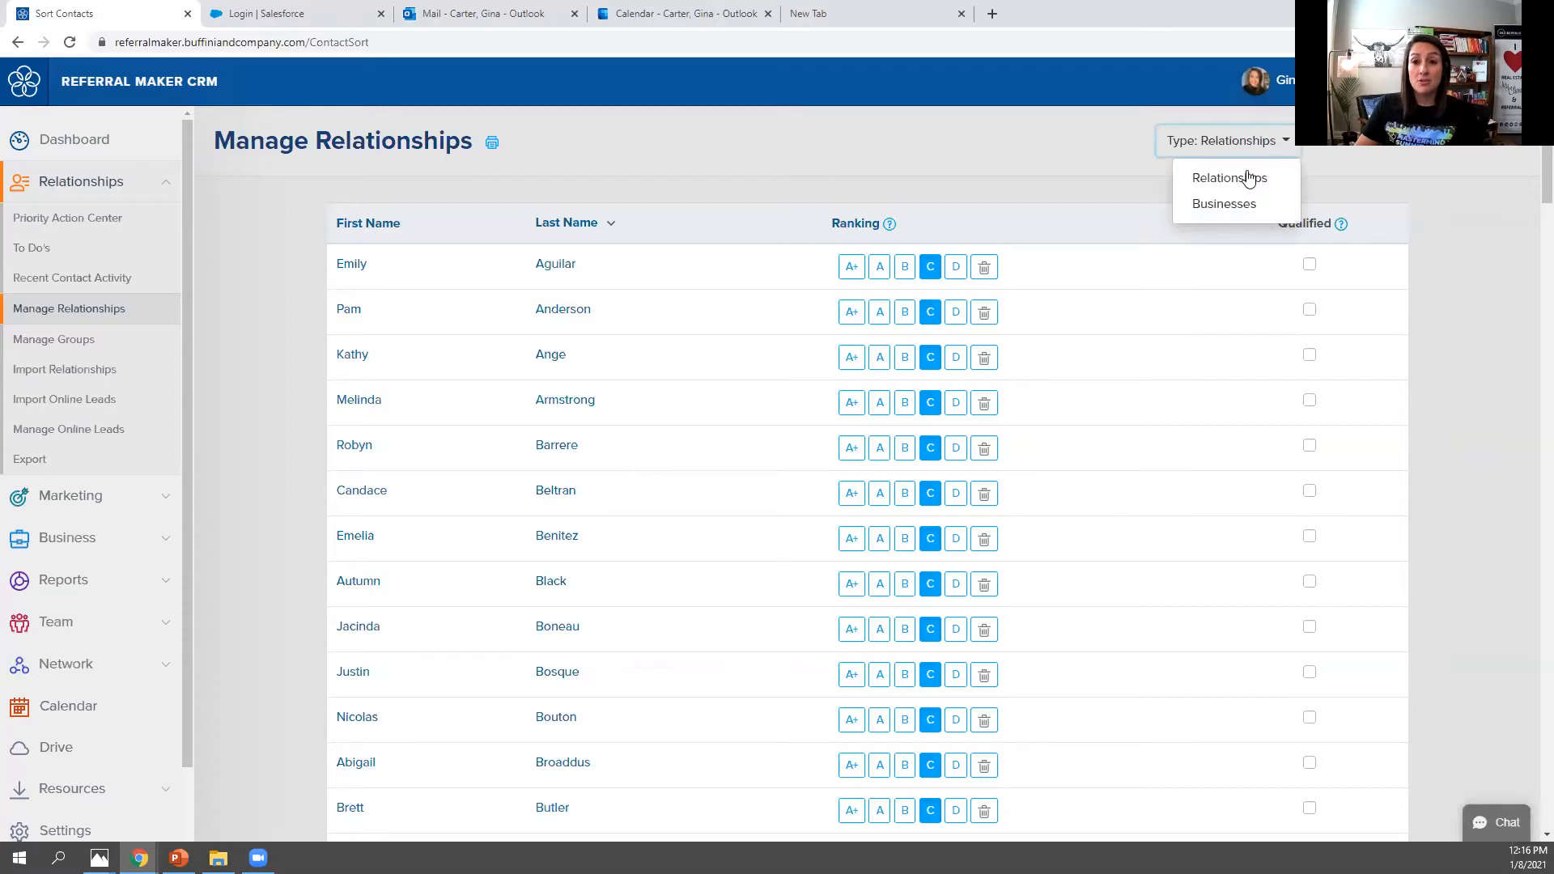
{"action": "mouse_move", "coordinate": [1229, 178]}
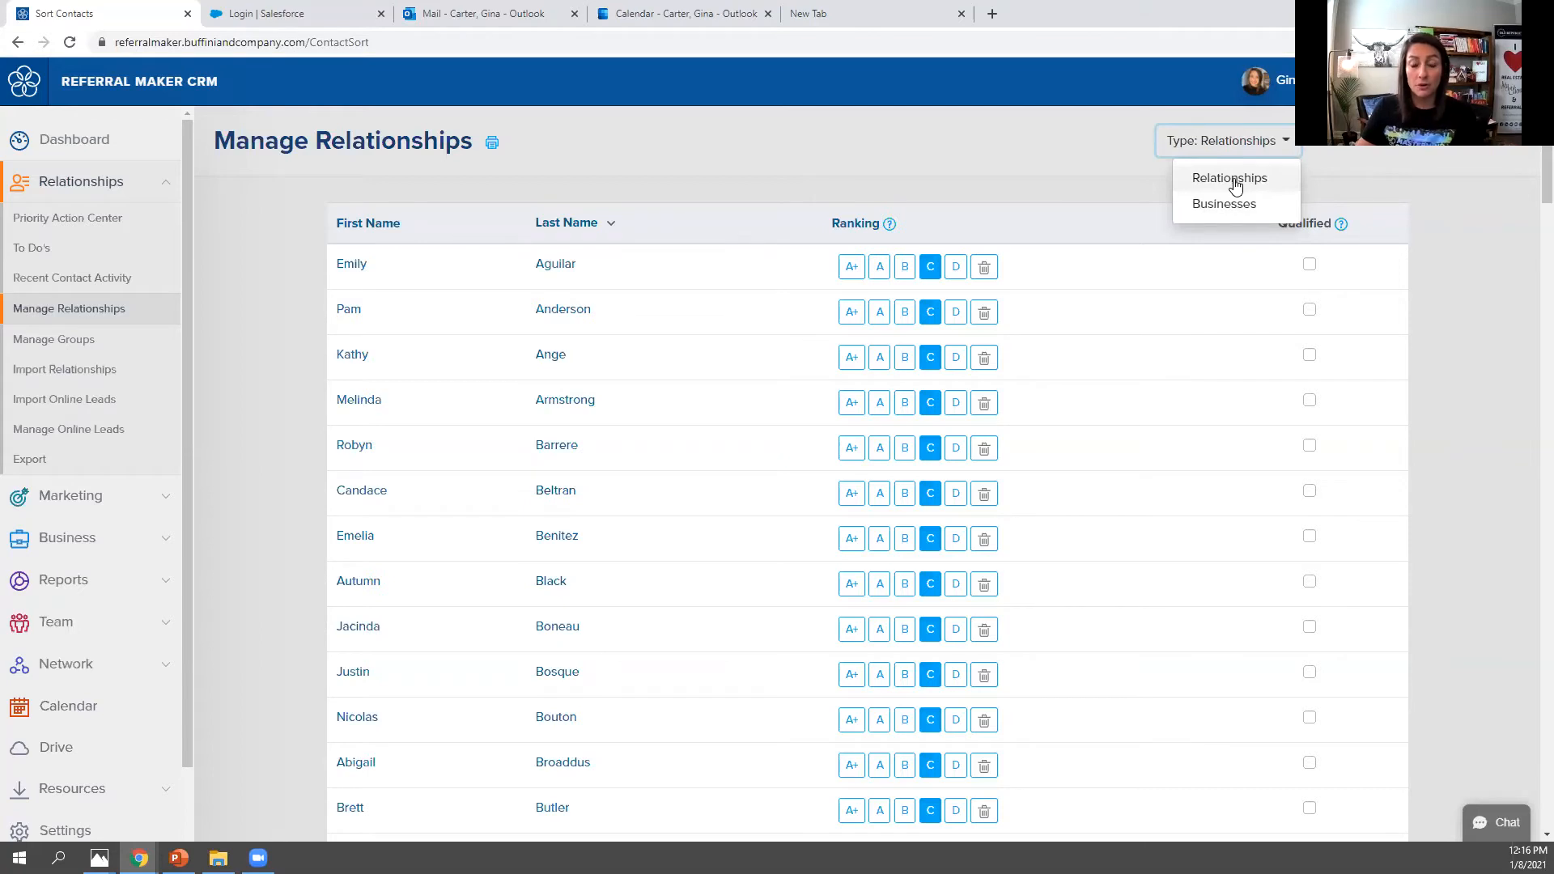
{"action": "mouse_move", "coordinate": [1236, 210]}
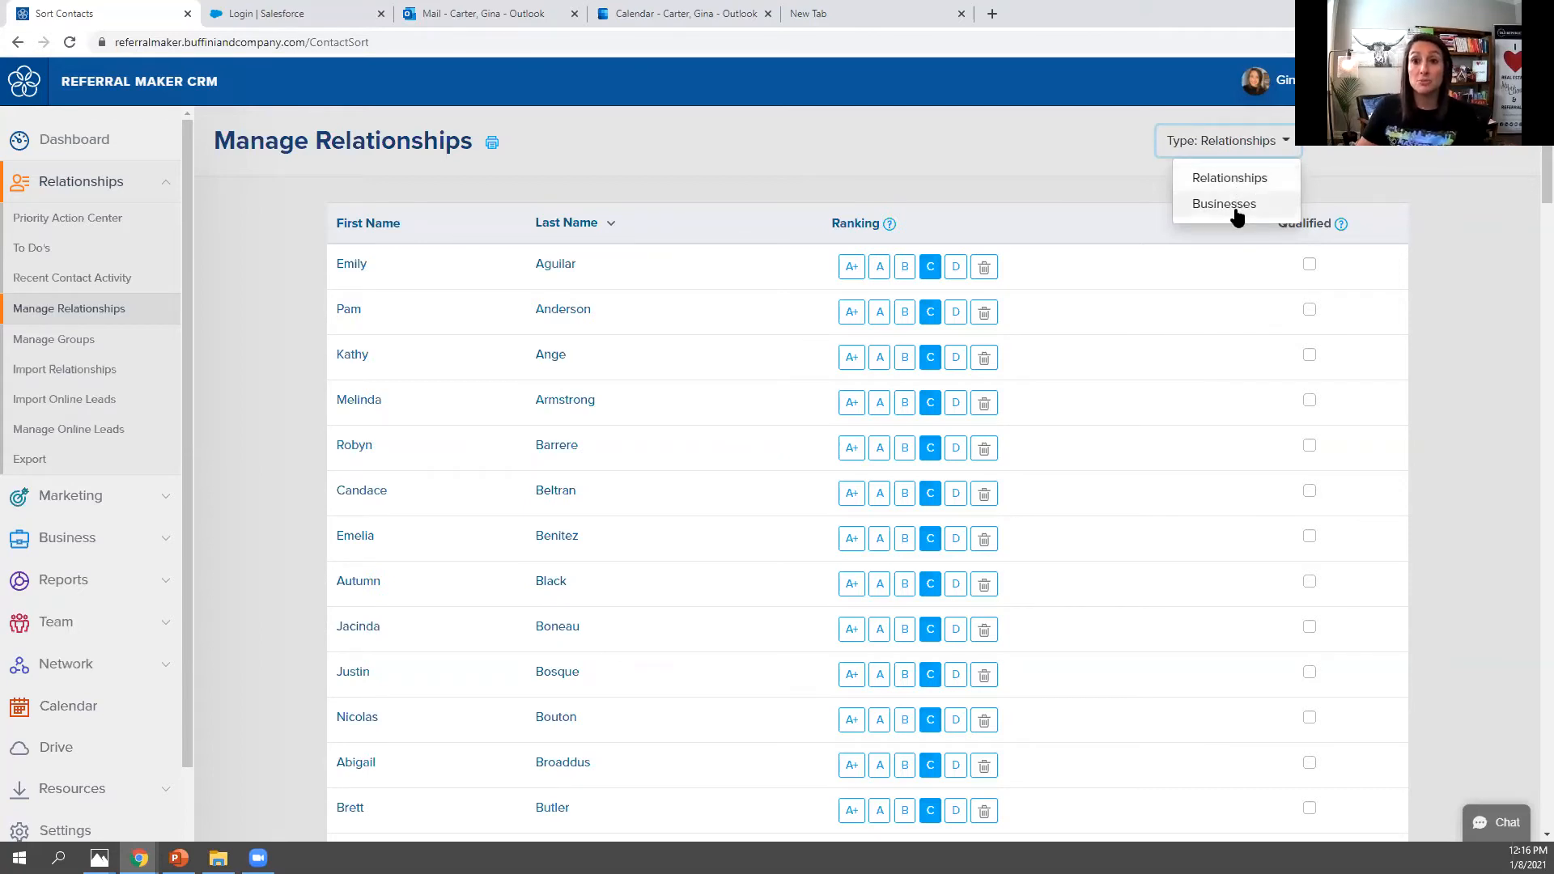
- Switch the Type to Businesses, showing an empty list of 0 entries
{"action": "left_click", "coordinate": [1224, 204]}
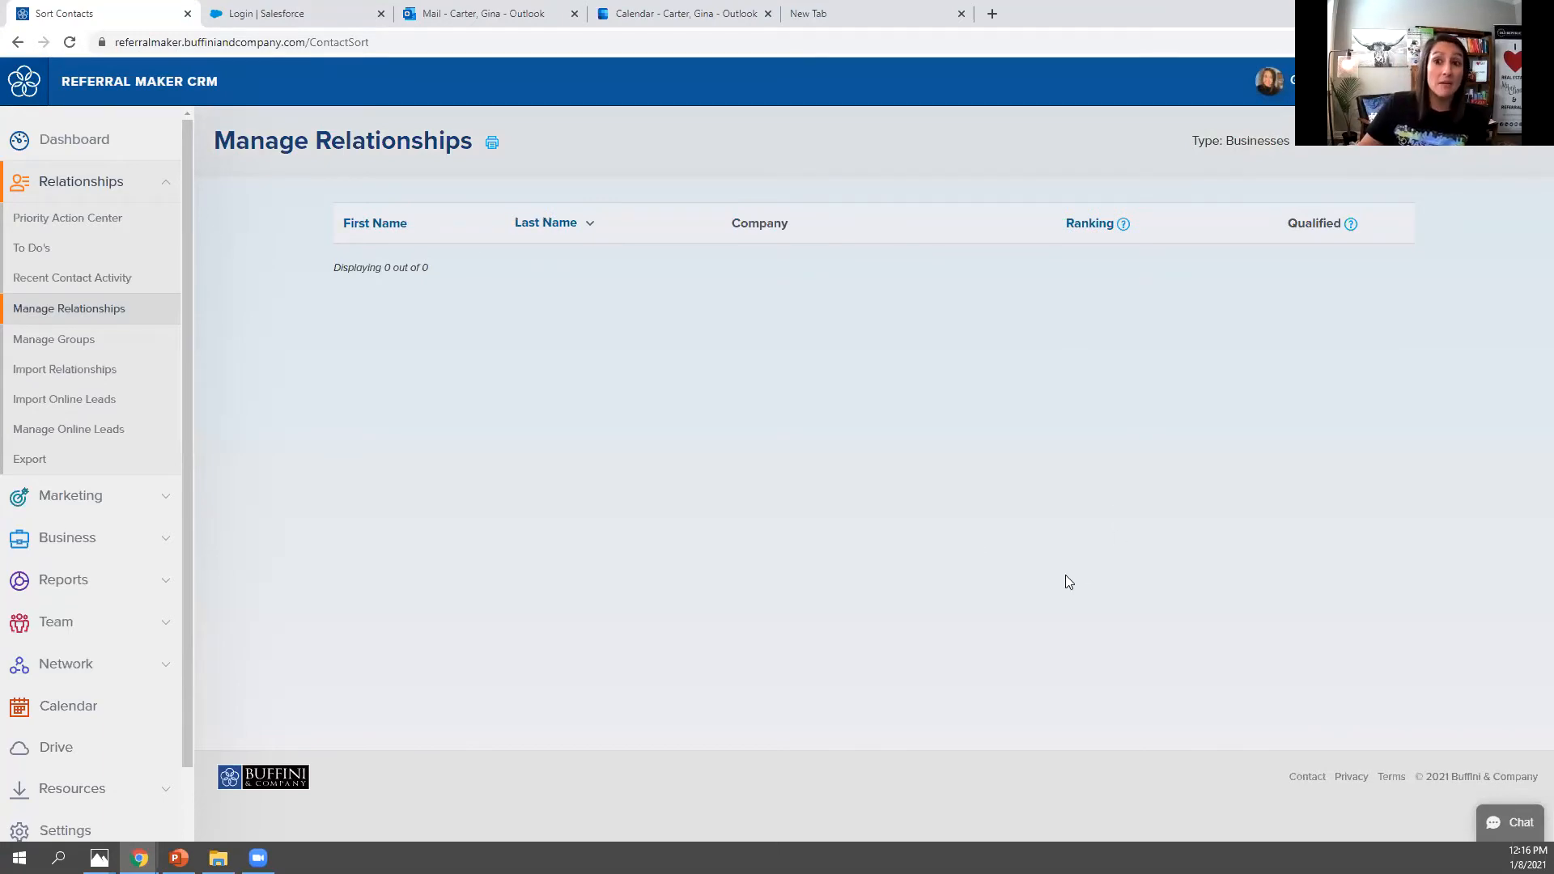
{"action": "mouse_move", "coordinate": [895, 443]}
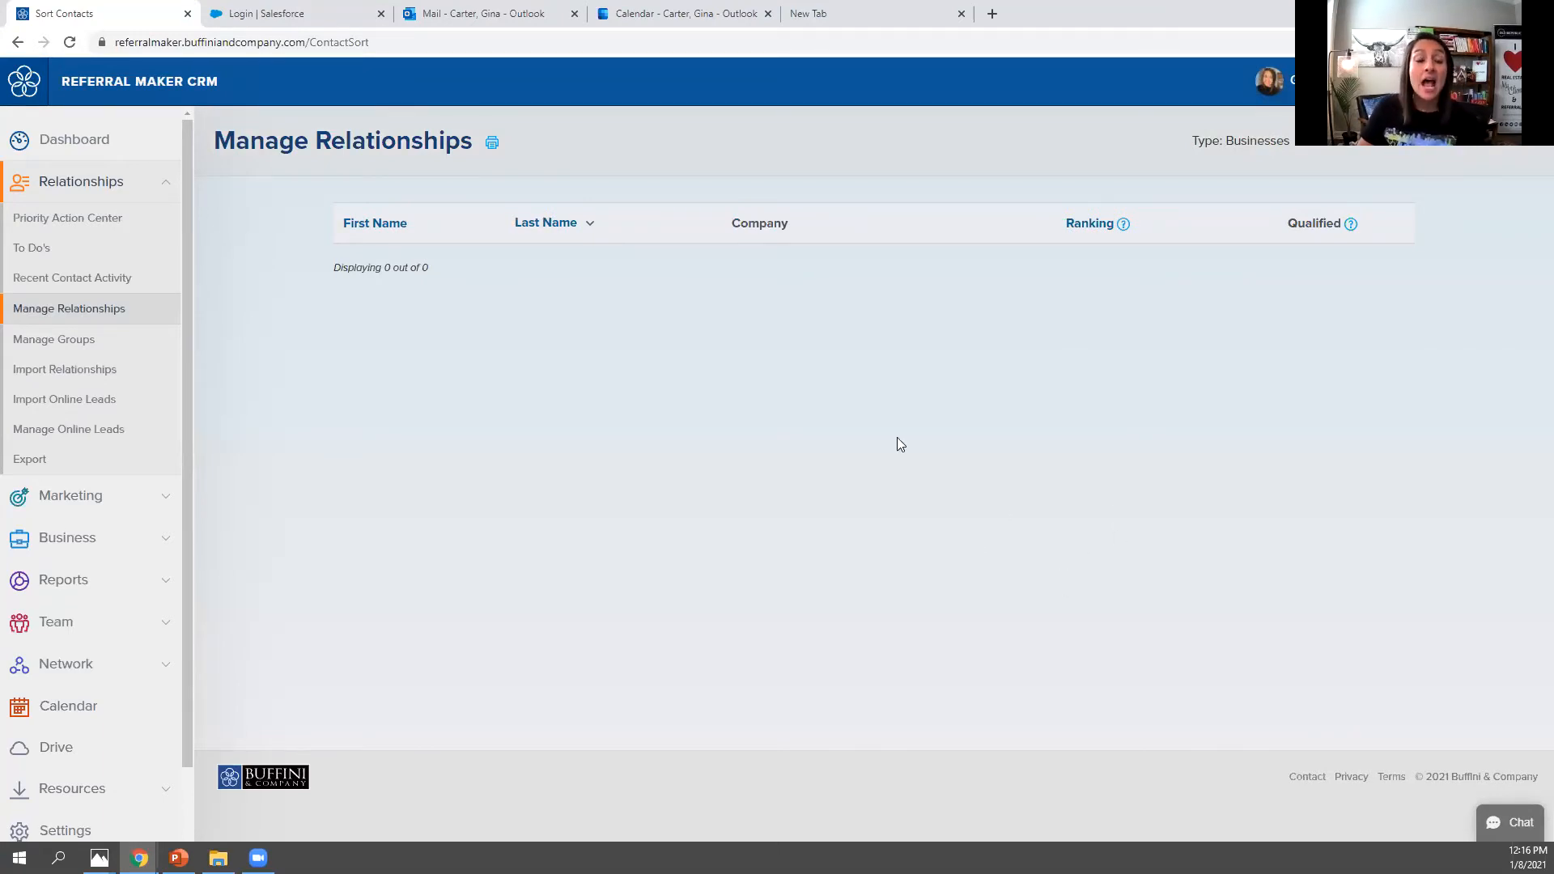
{"action": "mouse_move", "coordinate": [791, 377]}
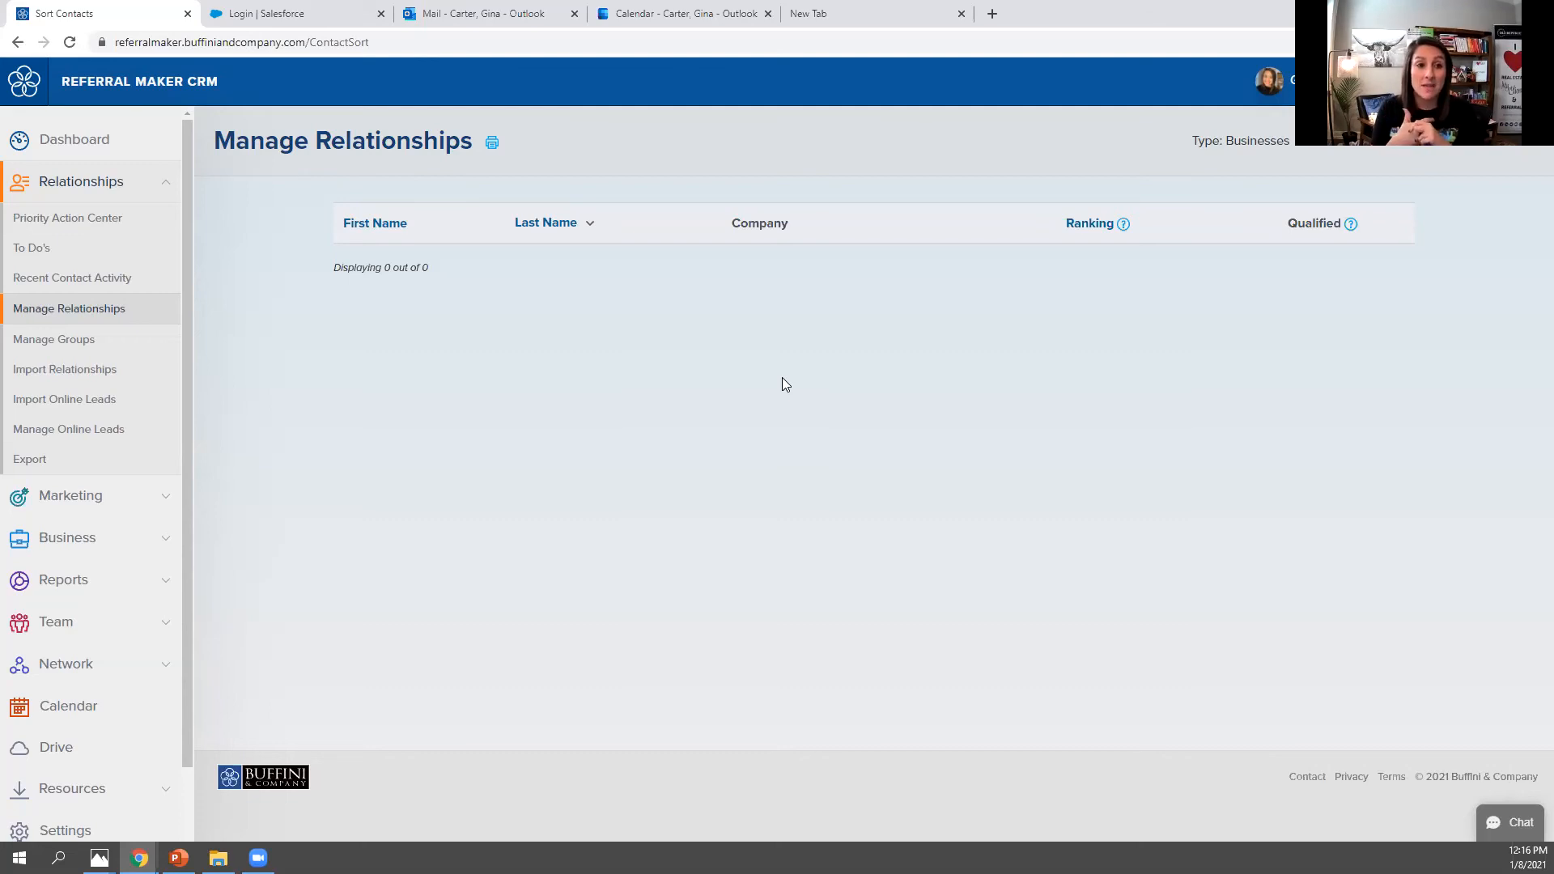
{"action": "mouse_move", "coordinate": [695, 427]}
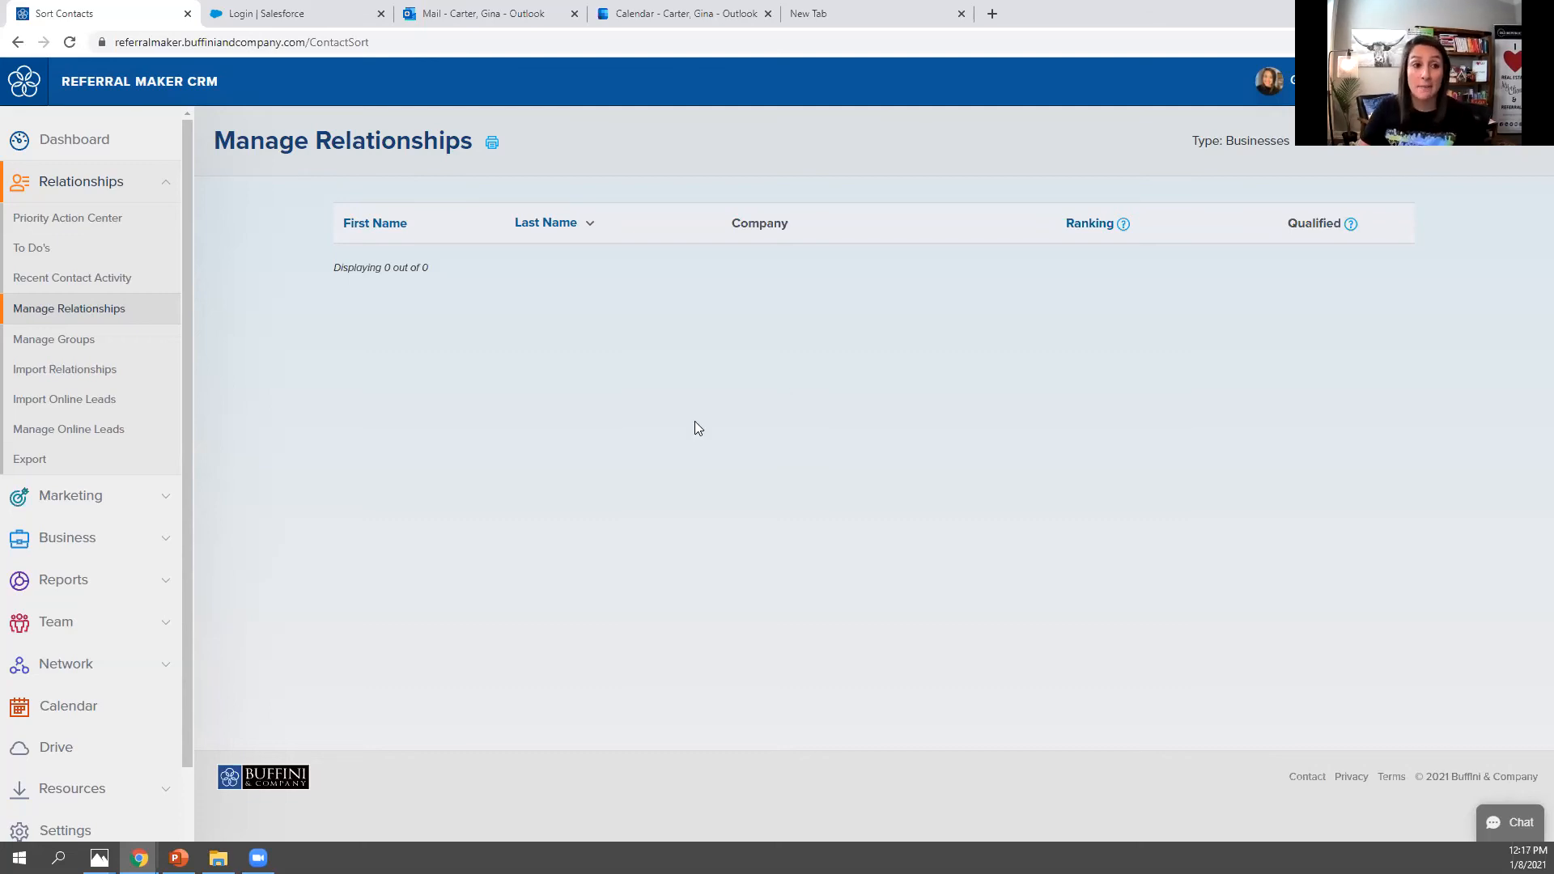
{"action": "mouse_move", "coordinate": [1033, 298]}
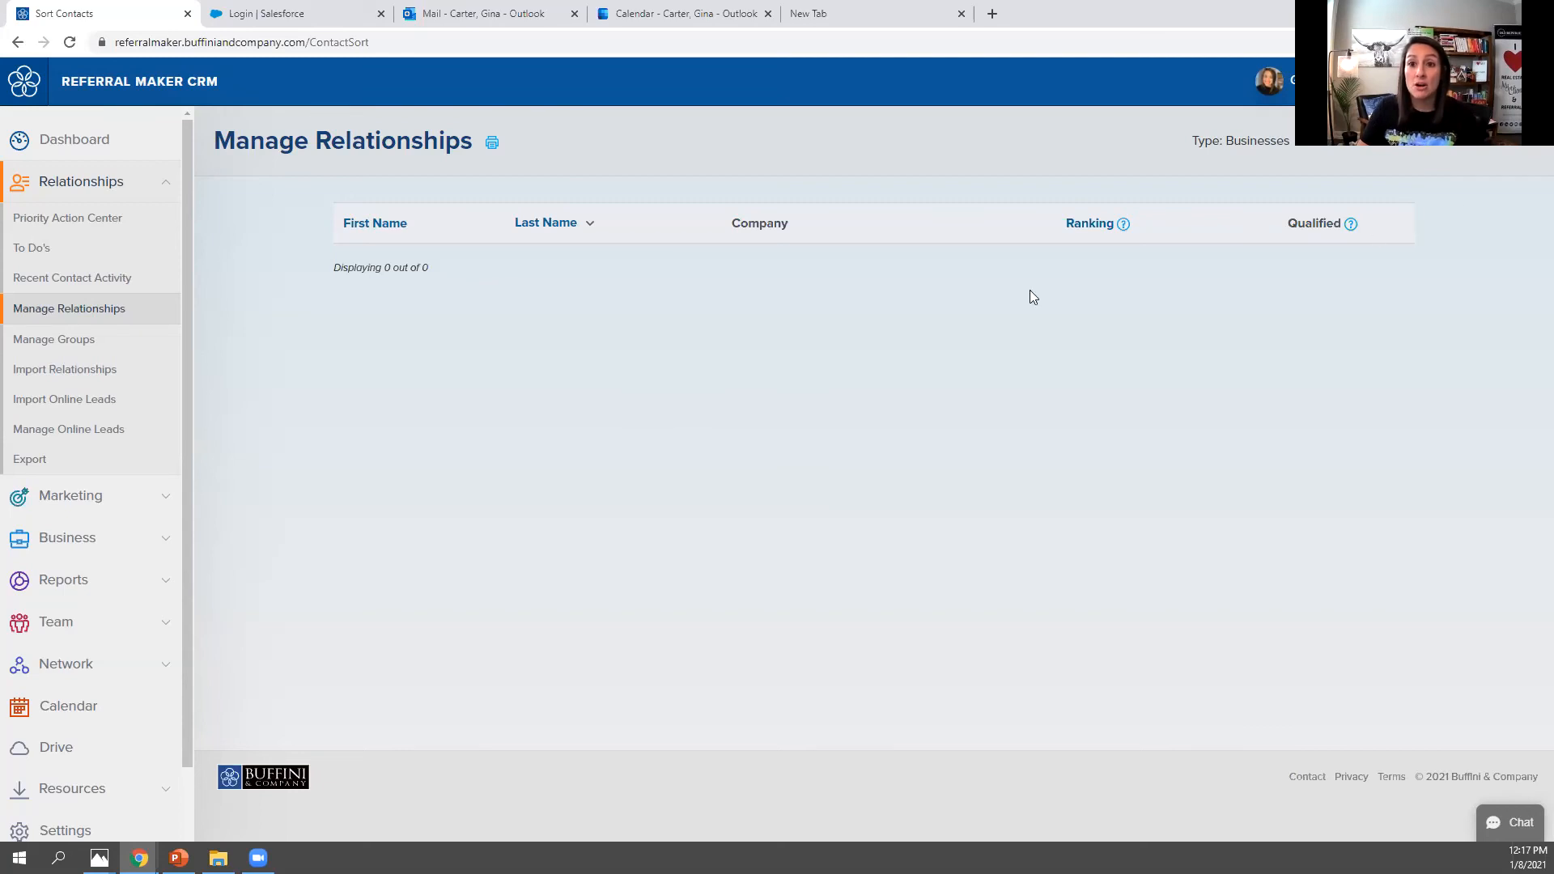
{"action": "mouse_move", "coordinate": [1163, 756]}
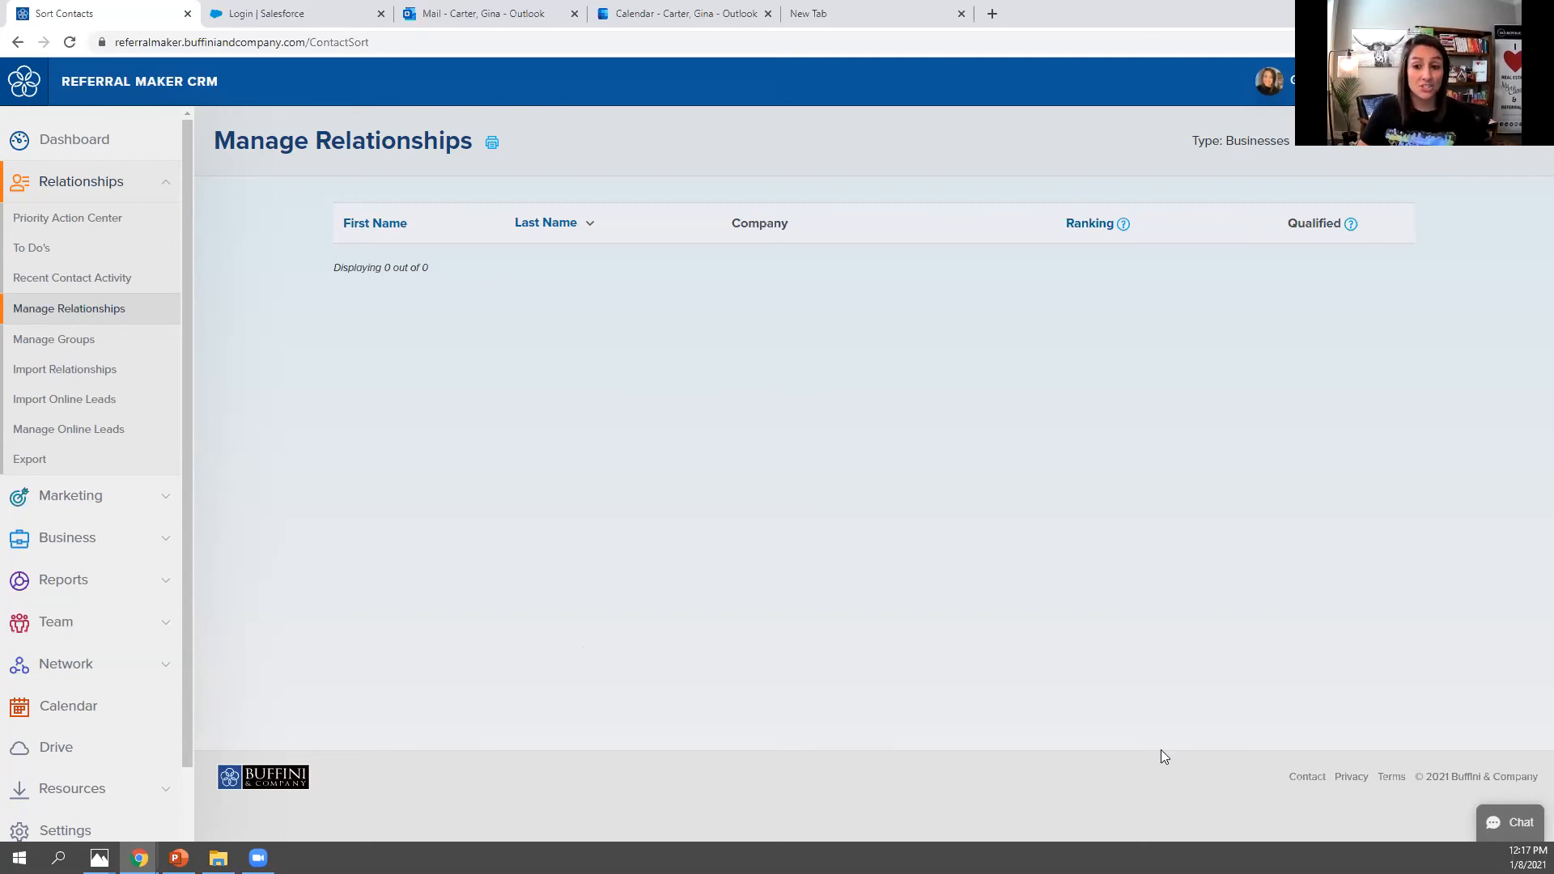
{"action": "mouse_move", "coordinate": [527, 569]}
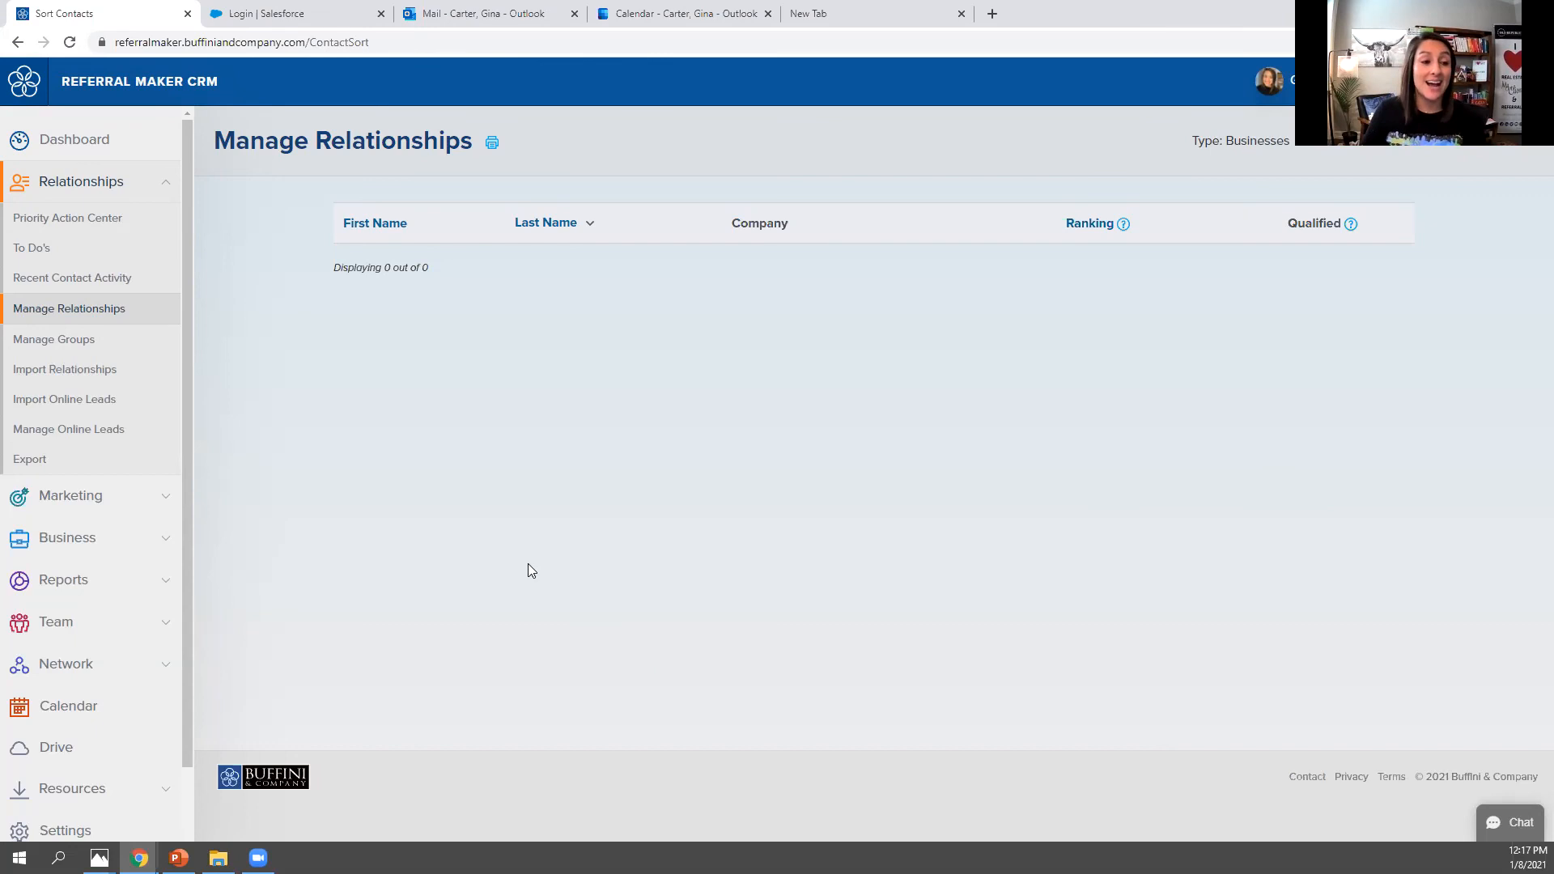